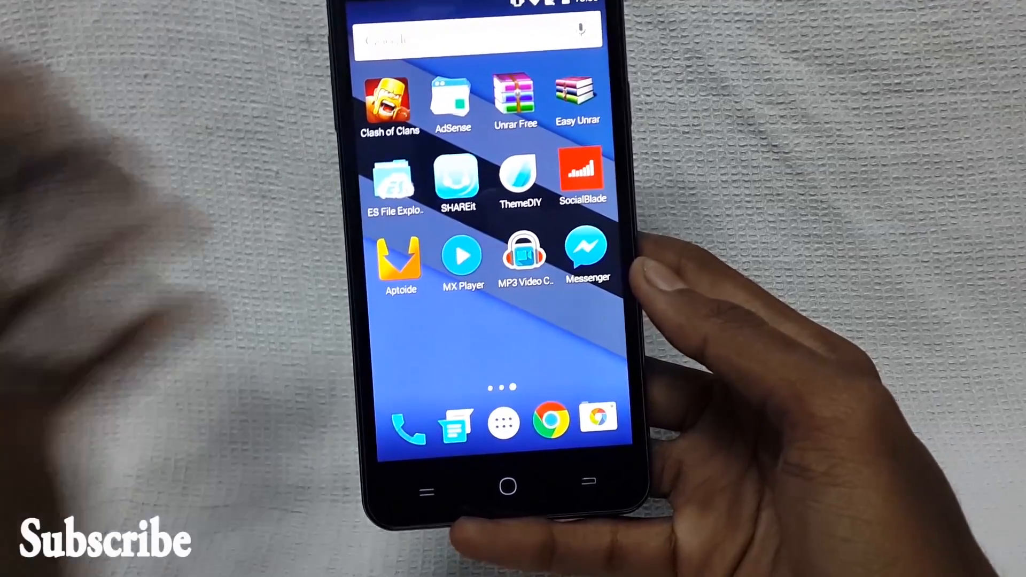
Launch ES File Explorer and browse the sdcard1 folders, including clockworkmod.
{"action": "left_click", "coordinate": [503, 421]}
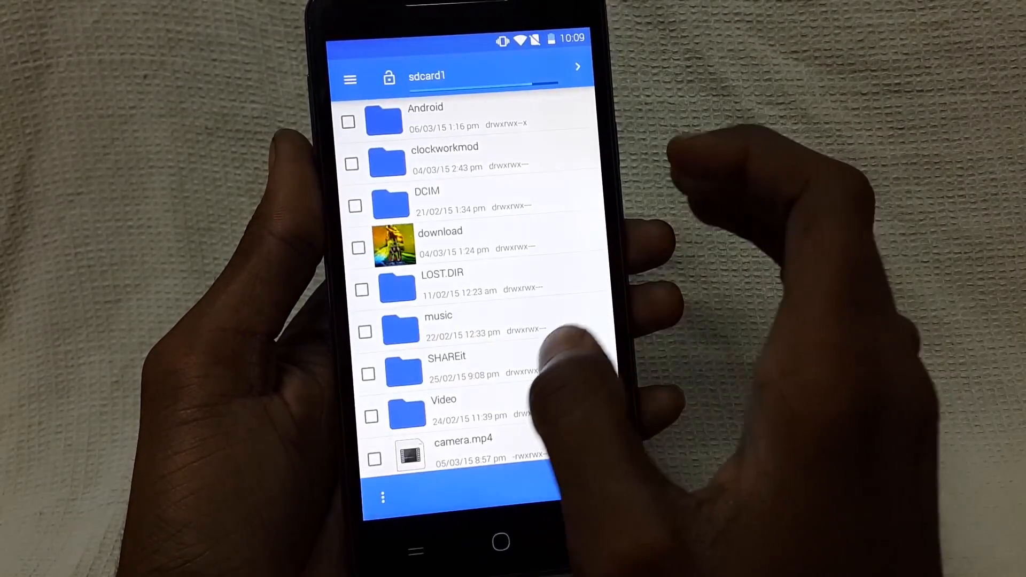
{"action": "scroll", "scroll_direction": "down", "scroll_amount": 3}
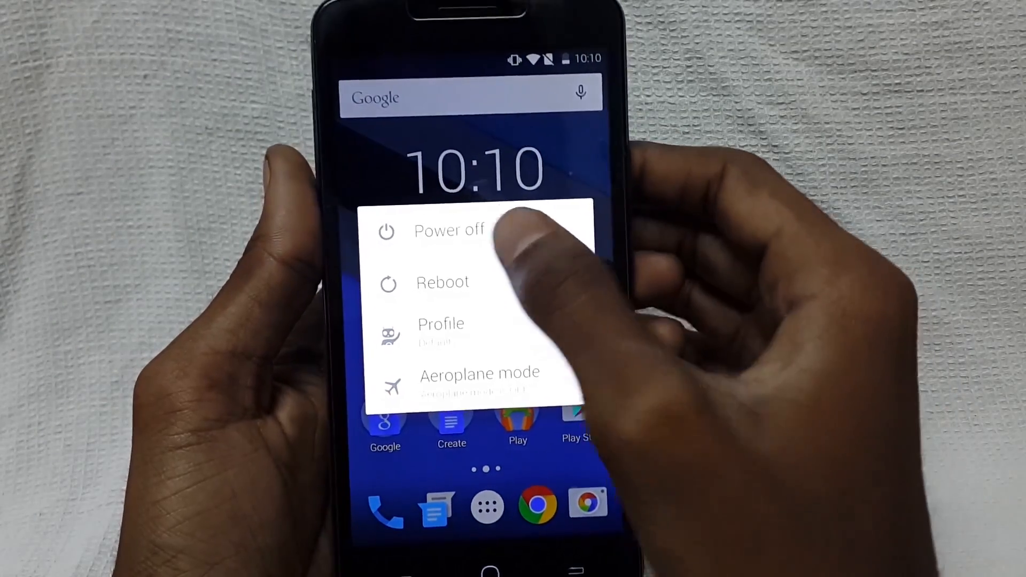
Power the phone off from the power menu, ready to start into recovery.
{"action": "left_click", "coordinate": [449, 231]}
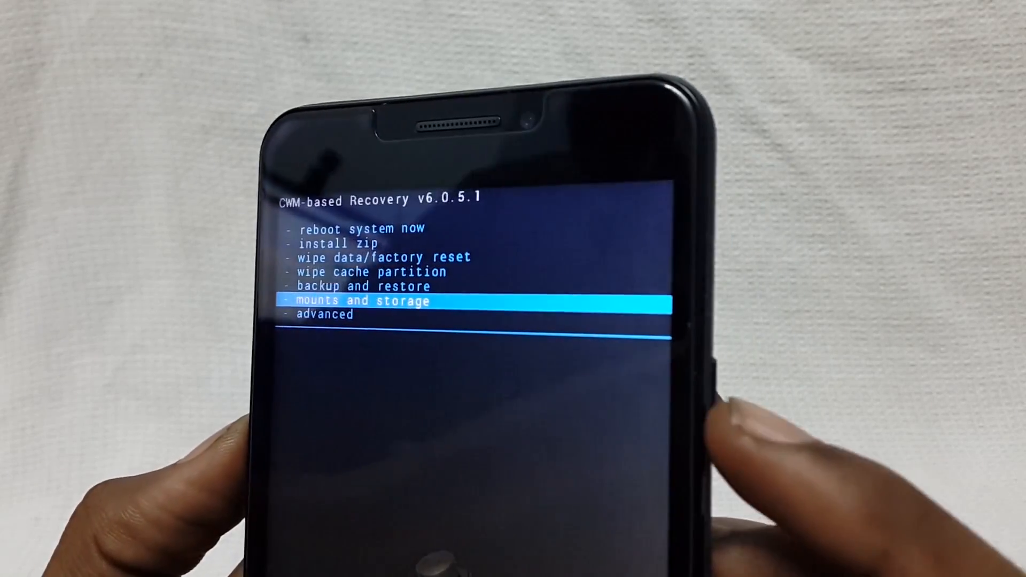
Format the /system partition from the mounts and storage menu.
{"action": "left_click", "coordinate": [360, 301]}
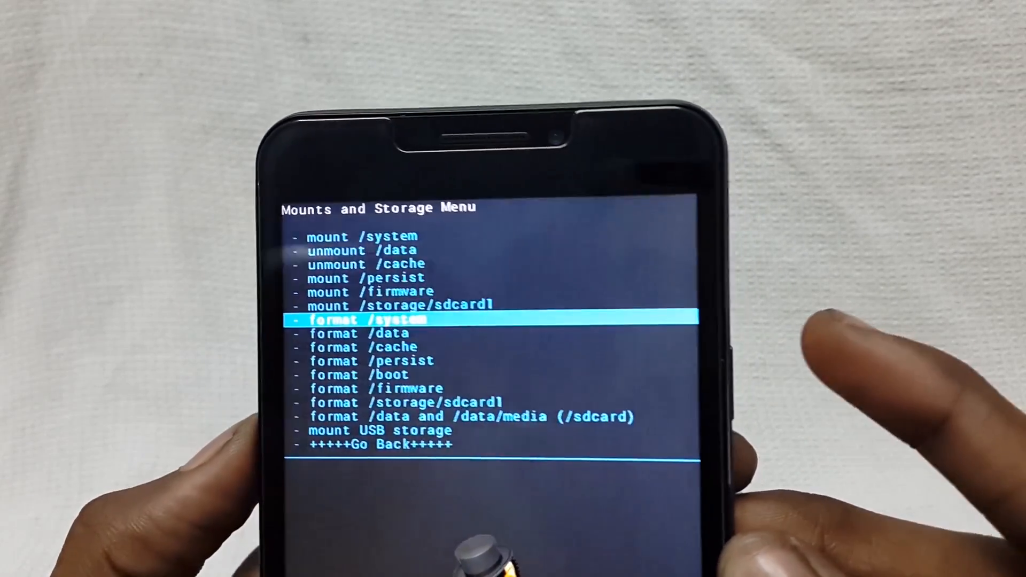
{"action": "left_click", "coordinate": [363, 319]}
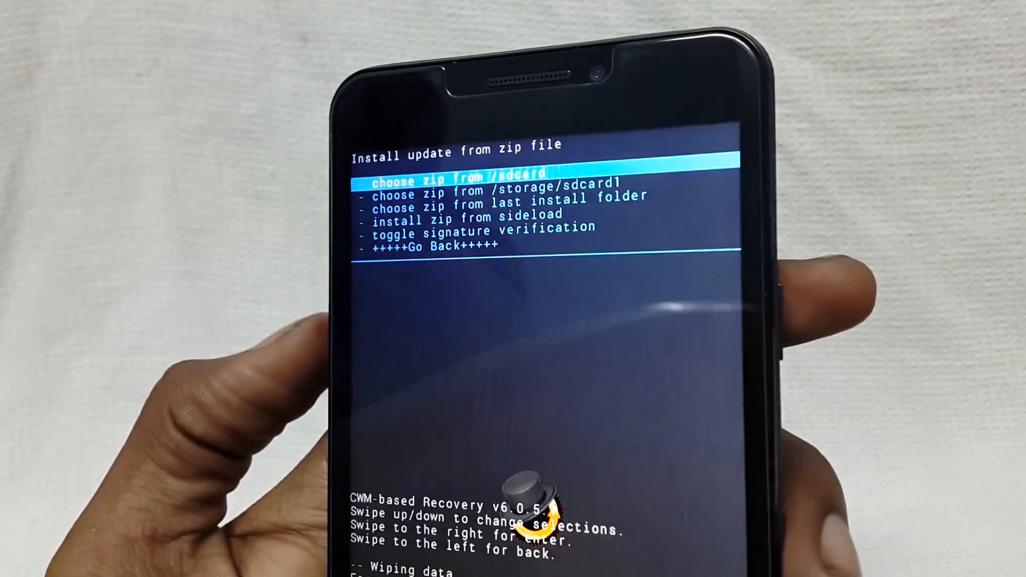
Locate the ROM zip on /sdcard, install it and reboot into the new system.
{"action": "scroll", "scroll_direction": "down", "scroll_amount": 3}
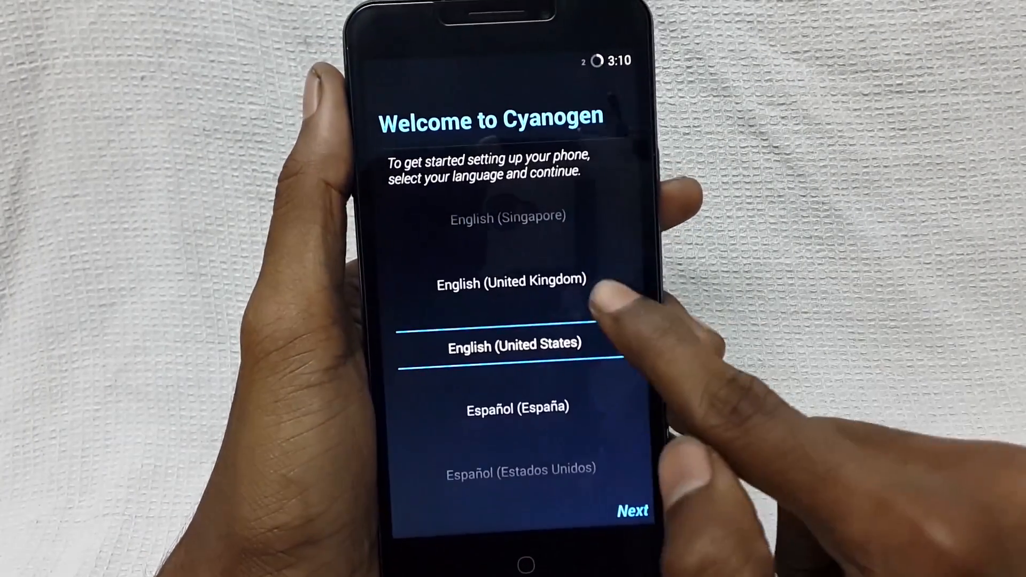
{"action": "left_click", "coordinate": [628, 511]}
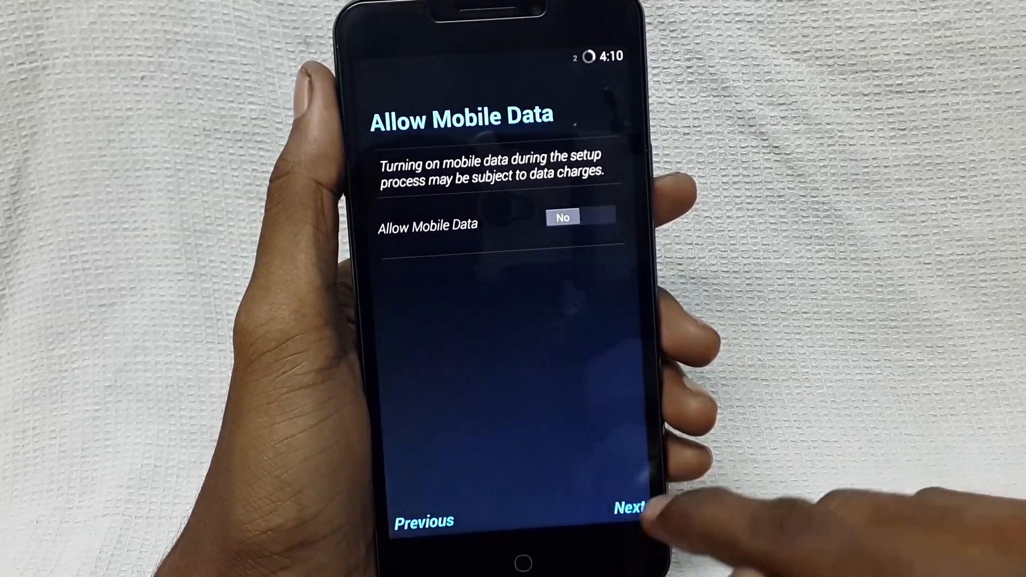
{"action": "left_click", "coordinate": [628, 509]}
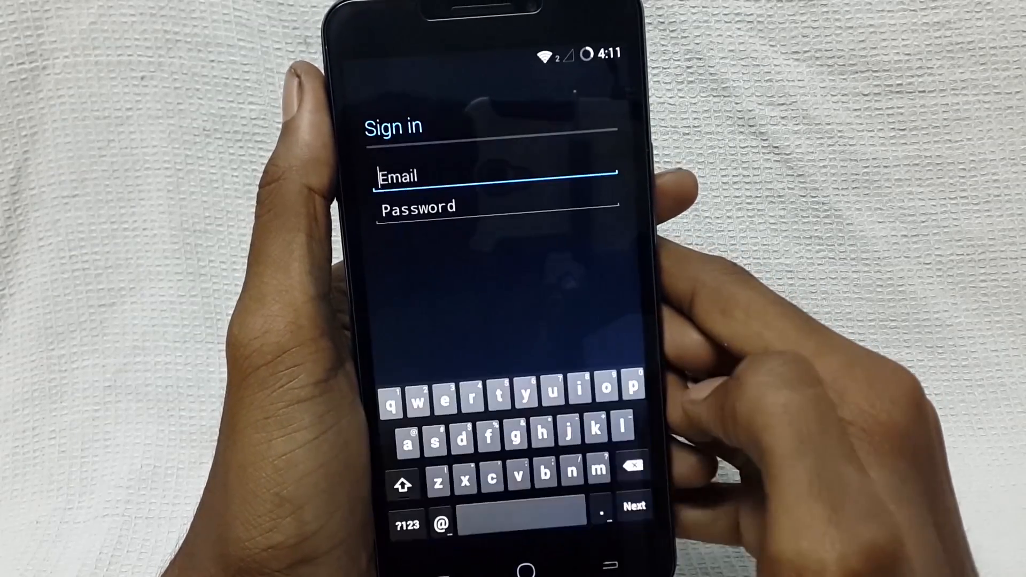
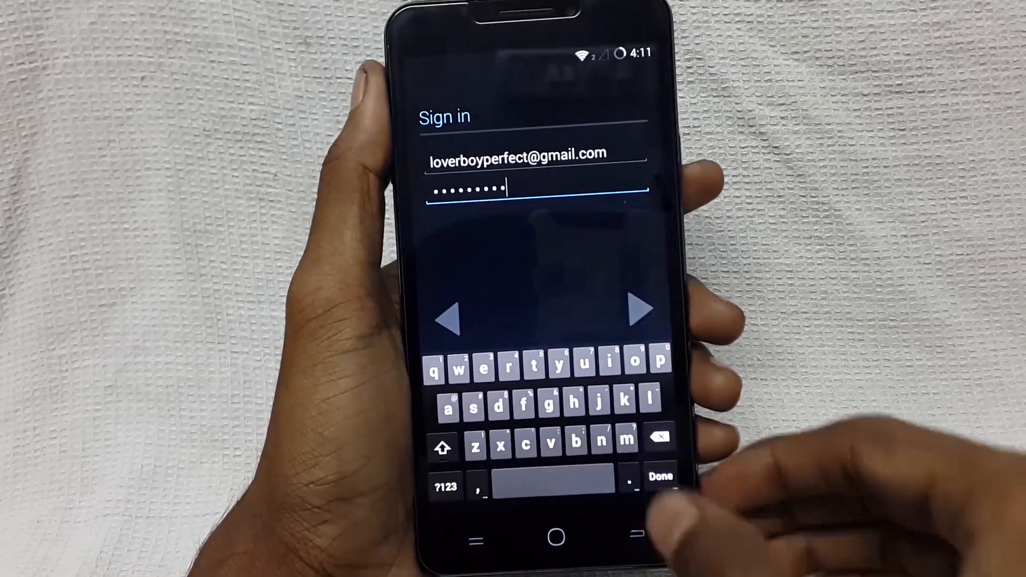
{"action": "left_click", "coordinate": [659, 474]}
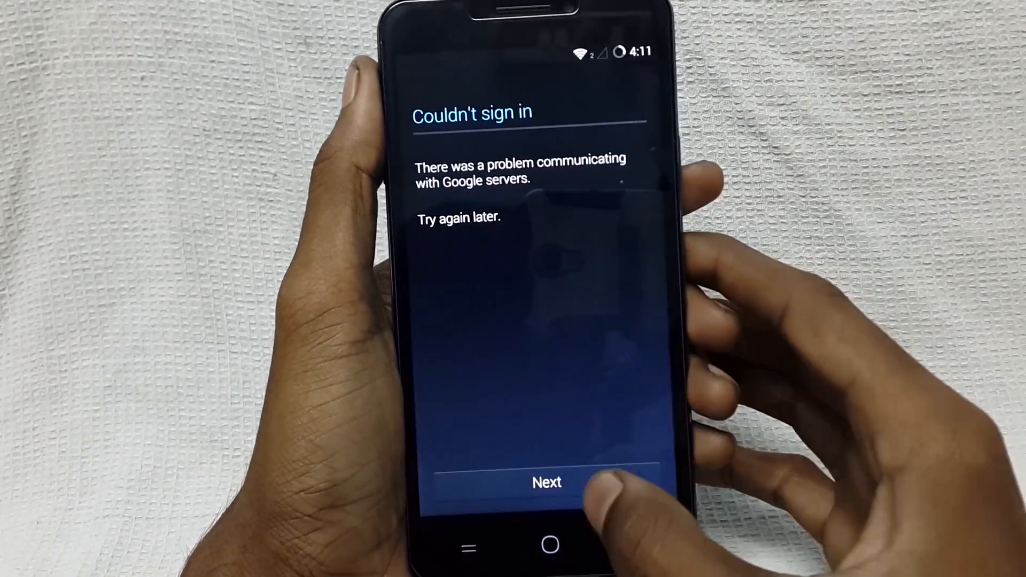
{"action": "left_click", "coordinate": [546, 482]}
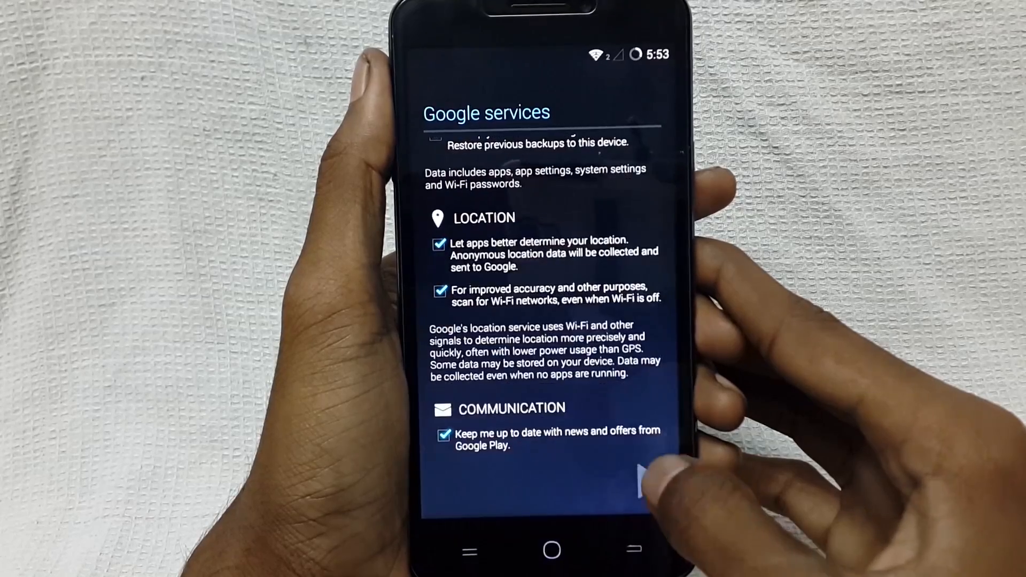
Accept the Google services options and scroll the Date & time settings to pick a time zone.
{"action": "left_click", "coordinate": [644, 478]}
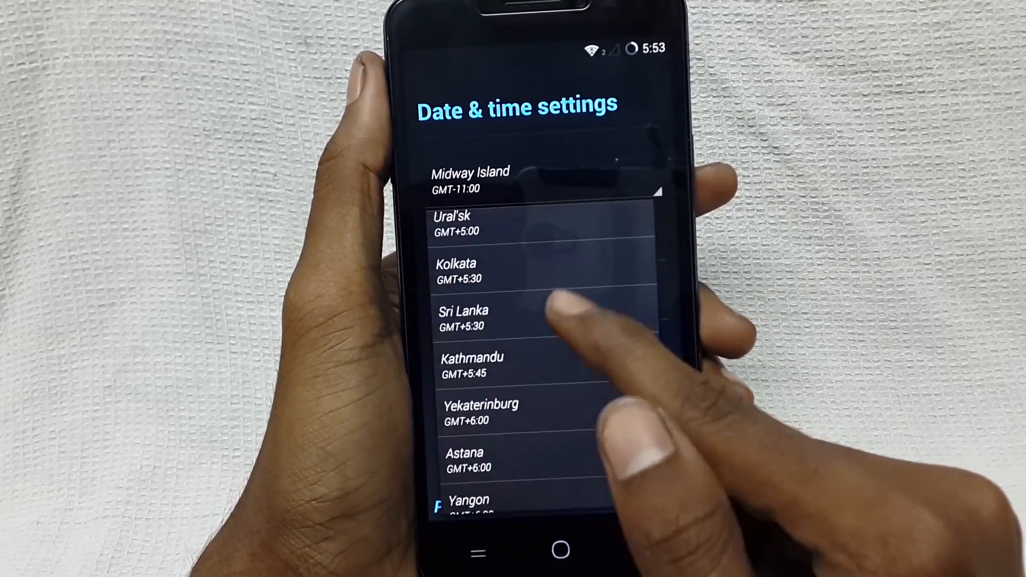
{"action": "scroll", "scroll_direction": "down", "scroll_amount": 3}
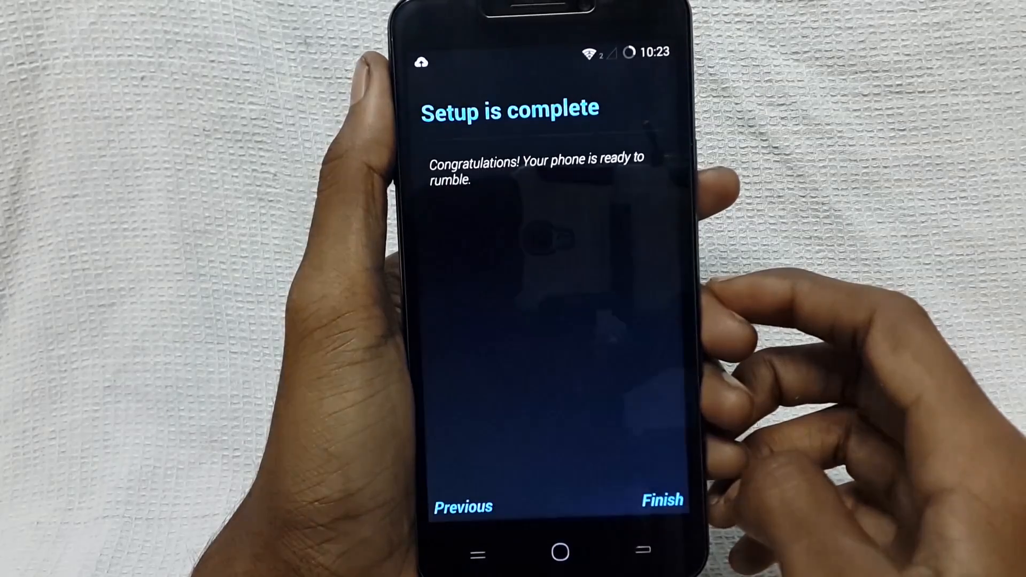
Finish setup, dismiss the Organise your space tip, and pull down quick settings.
{"action": "left_click", "coordinate": [663, 506]}
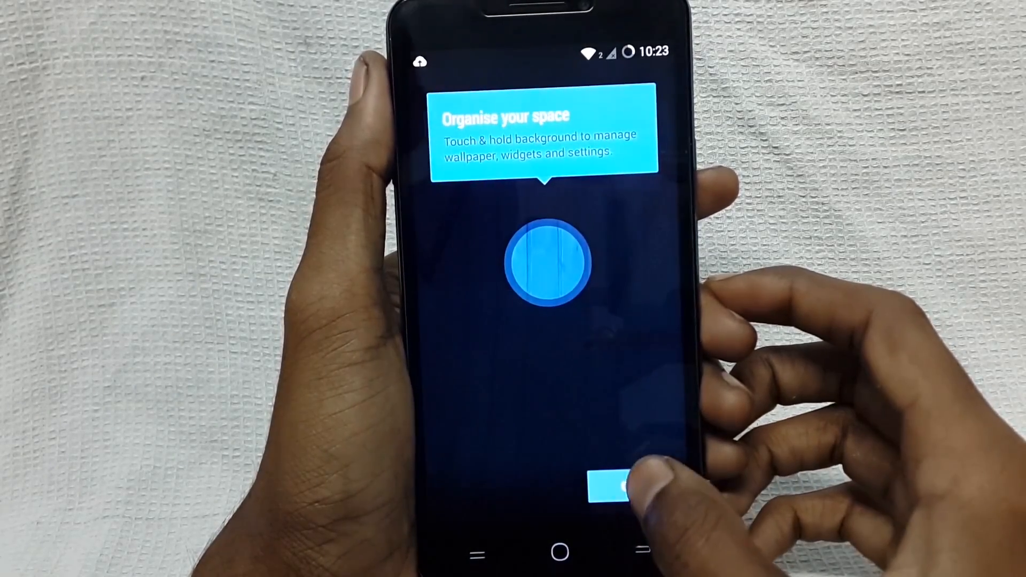
{"action": "left_click", "coordinate": [618, 487]}
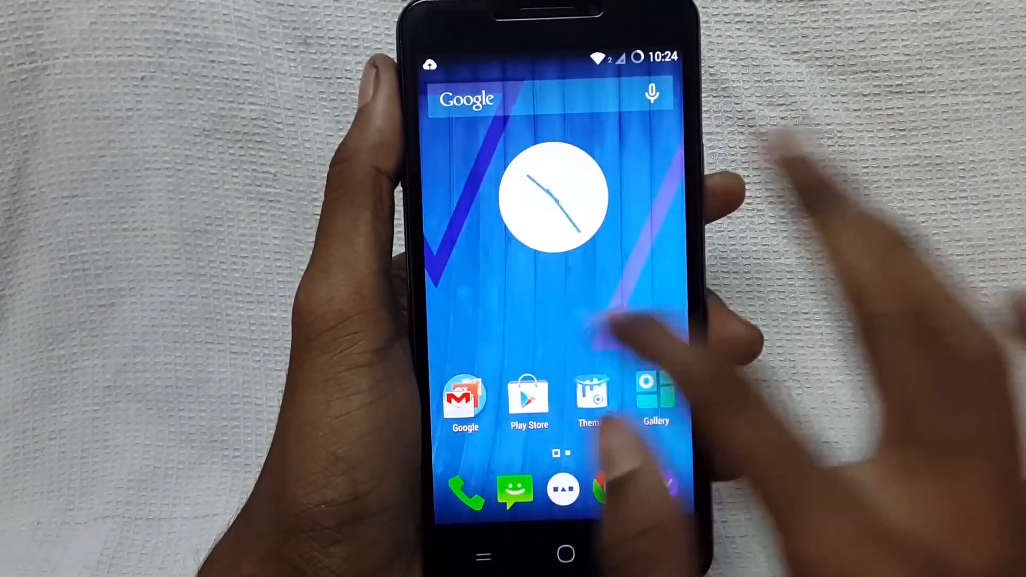
{"action": "left_click_drag", "start_coordinate": [550, 58], "coordinate": [550, 327]}
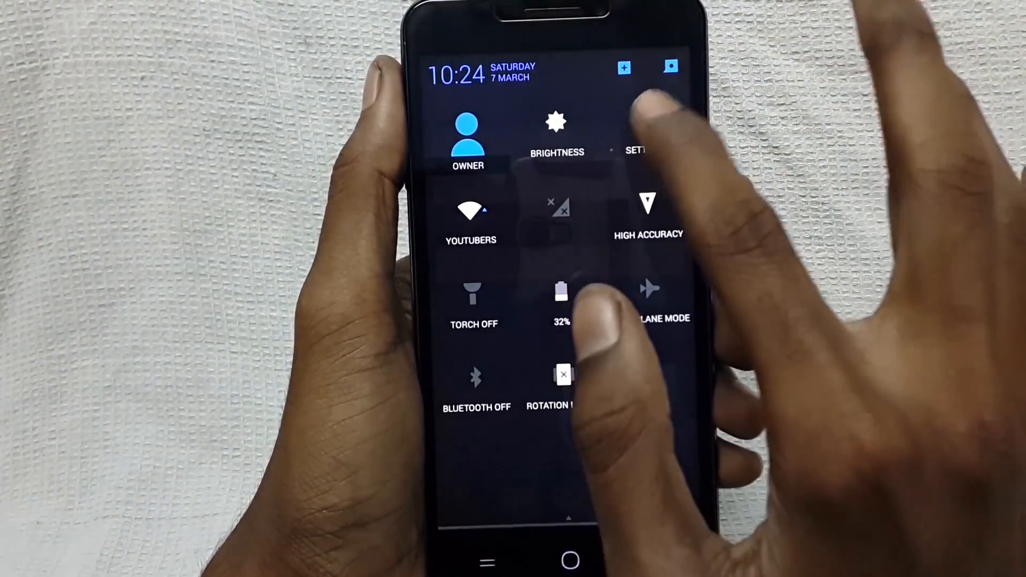